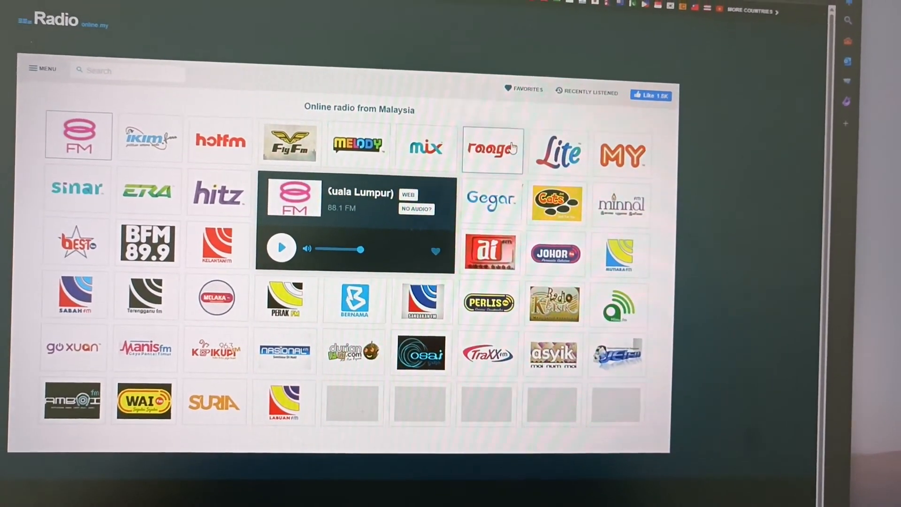
- Load Raaga 103.7 FM from the Malaysian station grid into the player panel
left_click(492, 149)
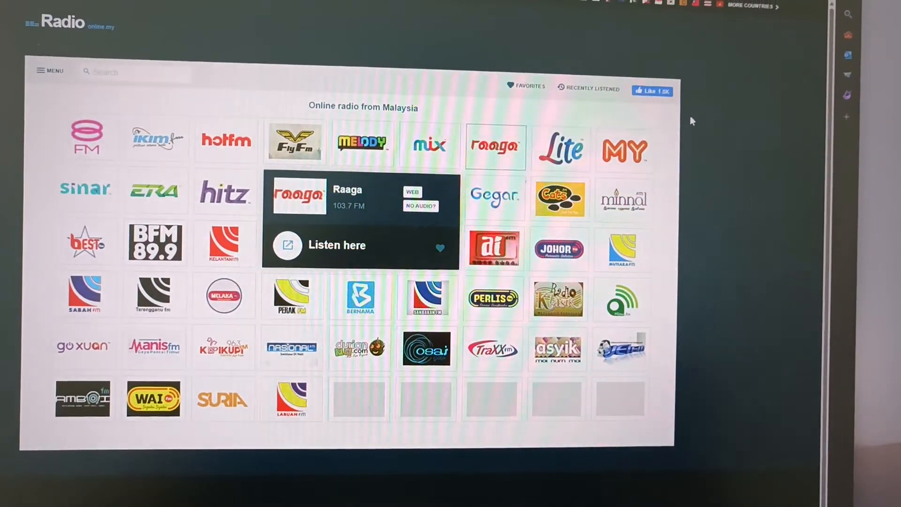
scroll("down", 3)
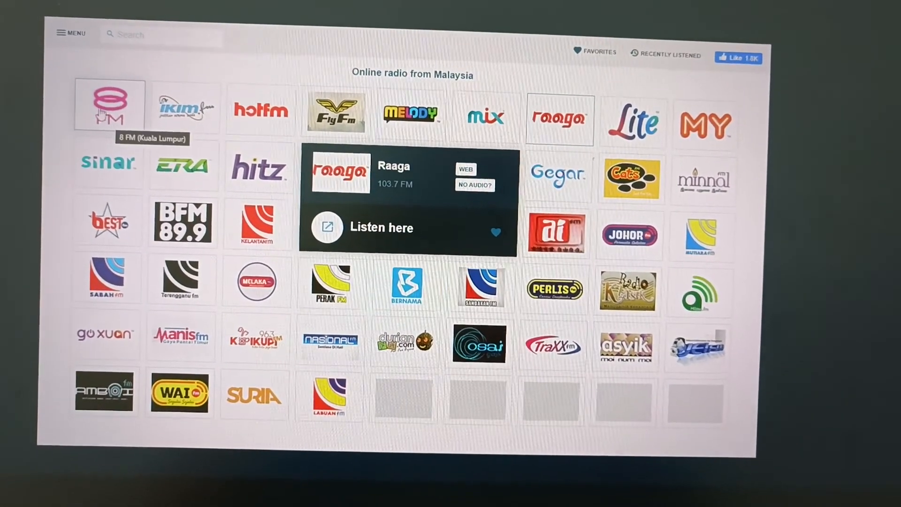
scroll("down", 3)
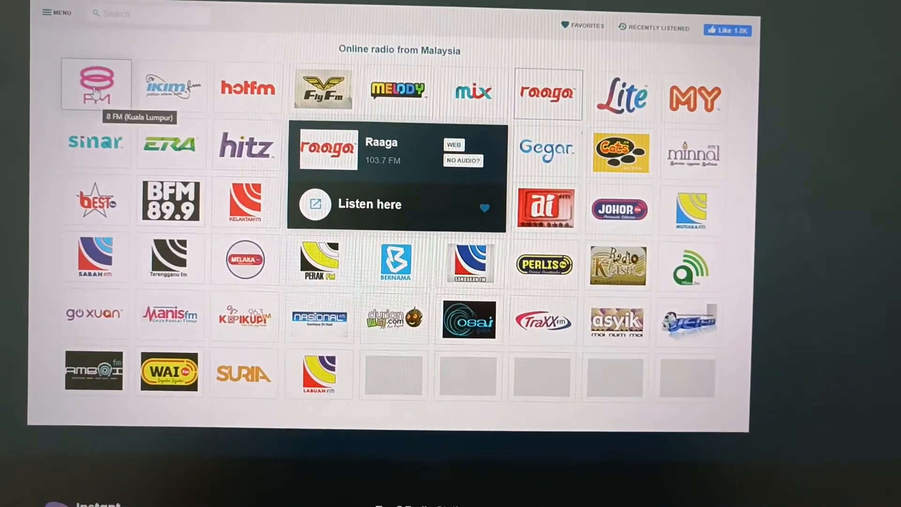
- Inspect the 8 FM logo element and switch DevTools to the Network panel
right_click(95, 85)
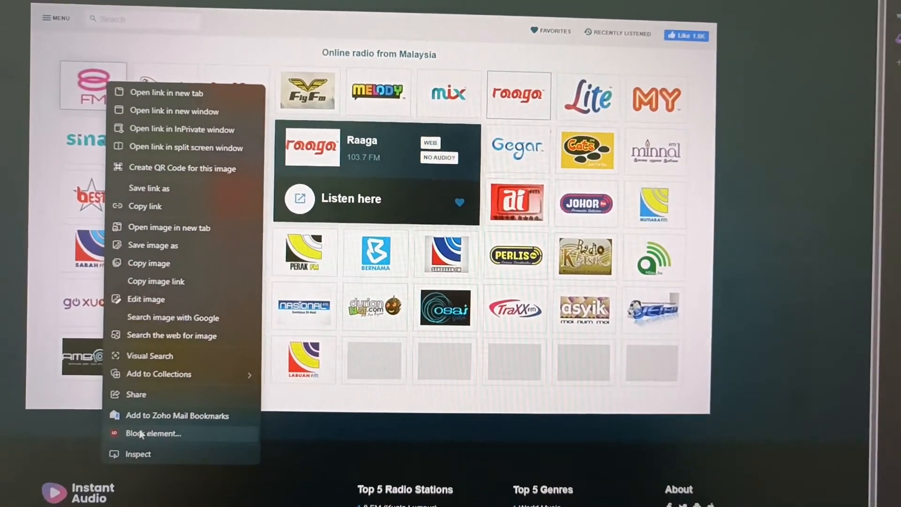
left_click(137, 453)
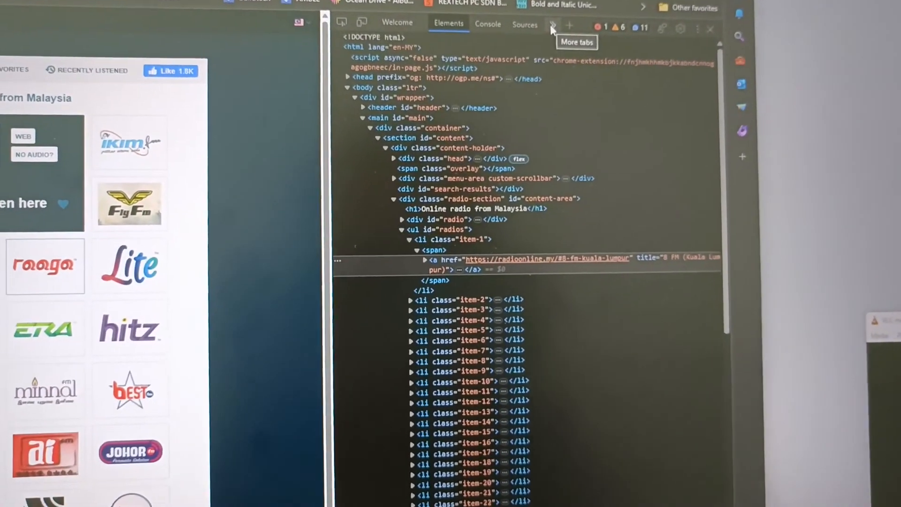
left_click(551, 29)
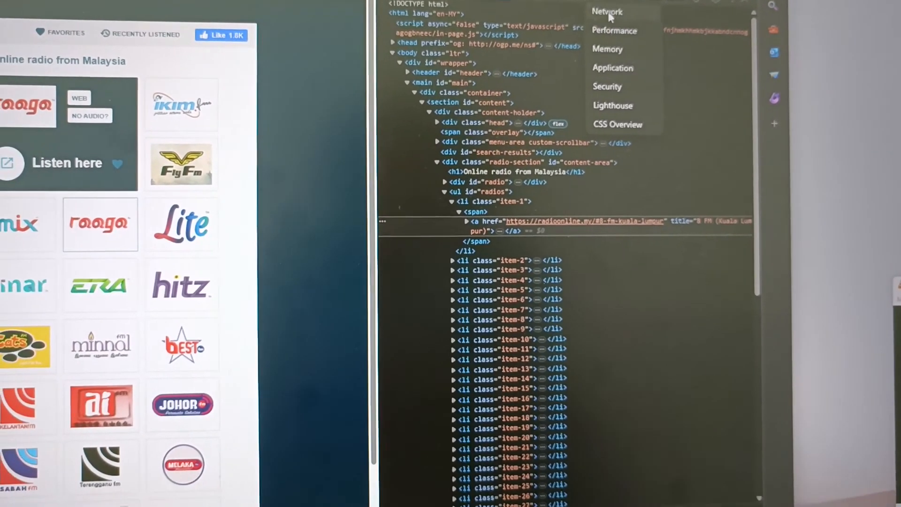
left_click(607, 12)
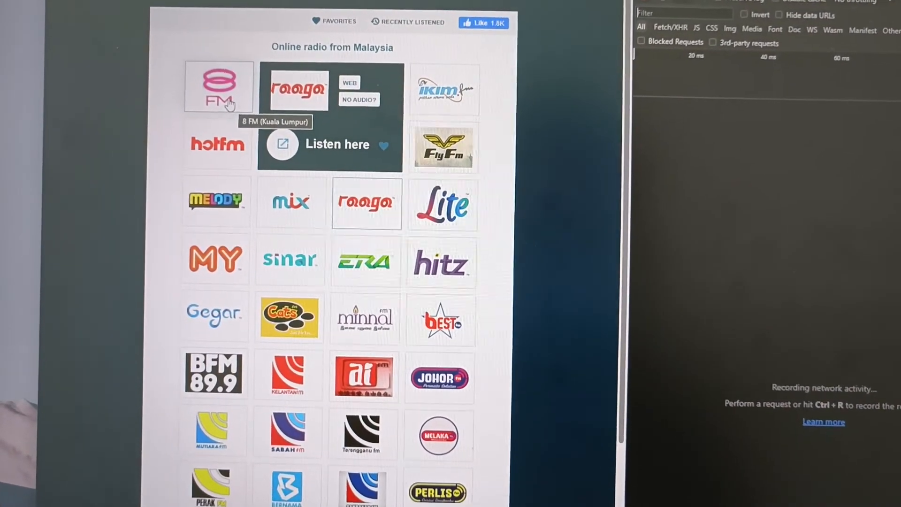
- Play 8 FM and select its mediaprima-onefm stream request in the Network log
left_click(219, 87)
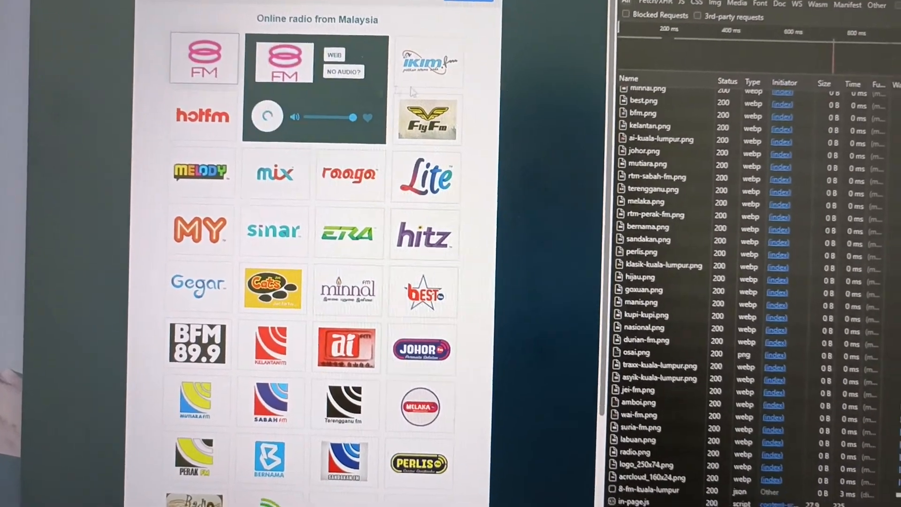
scroll("down", 3)
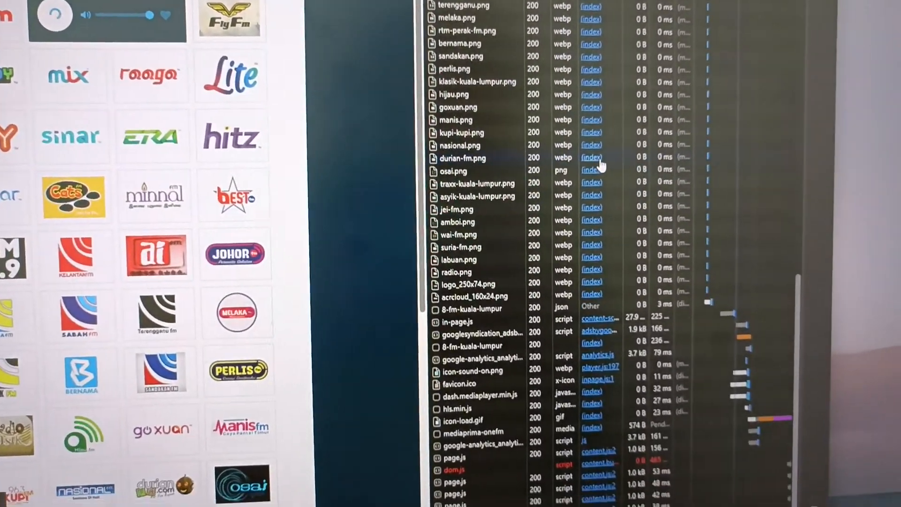
scroll("down", 3)
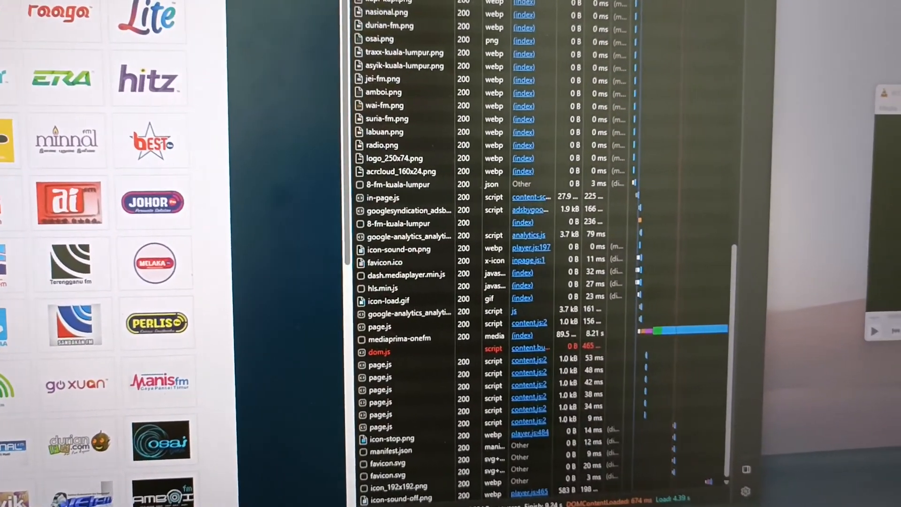
scroll("down", 3)
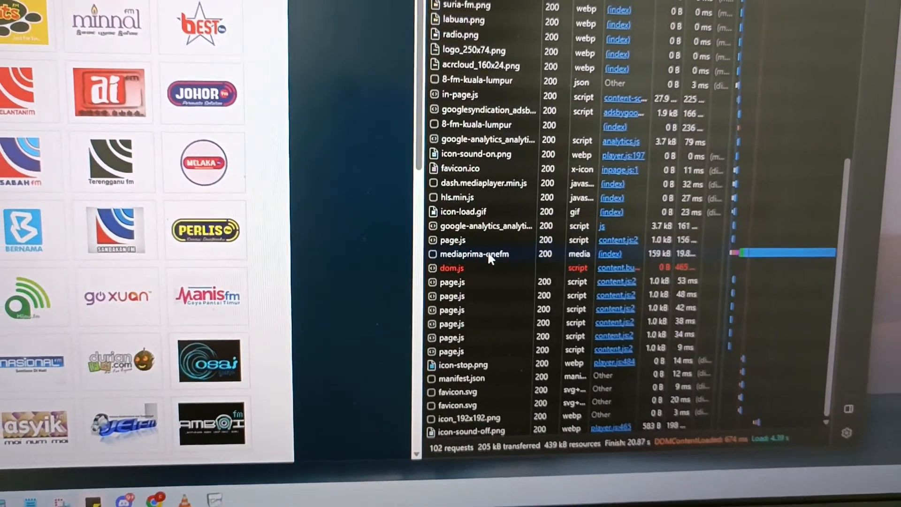
left_click(474, 254)
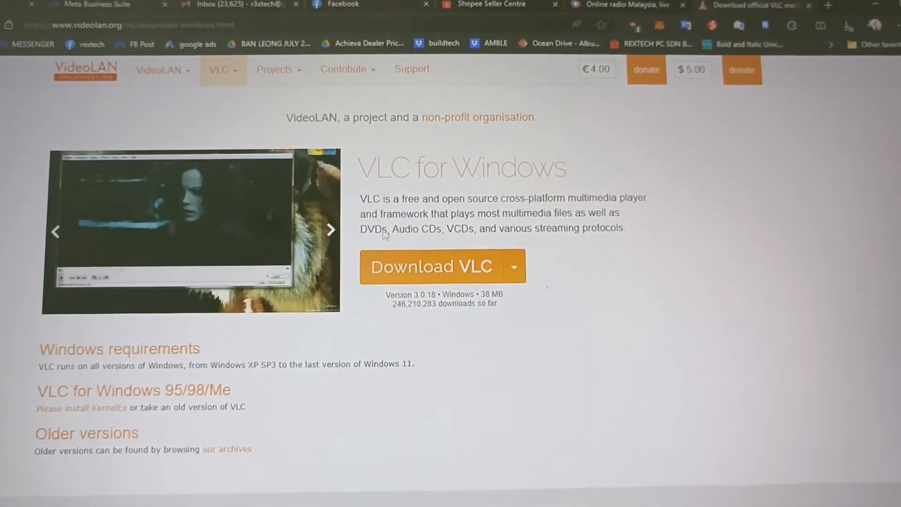
- Scroll the VLC for Windows download page on the VideoLAN site
scroll("down", 3)
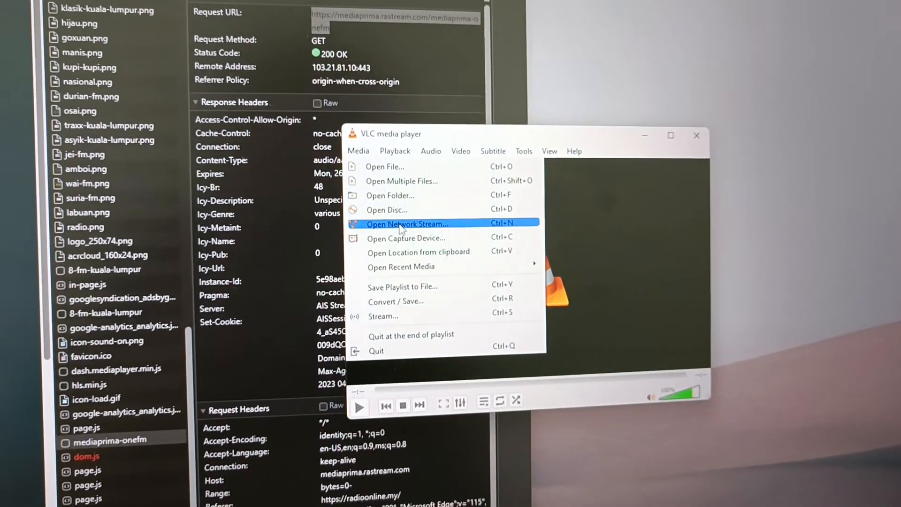
- Paste the mediaprima-onefm stream URL into Open Network Stream and play it
left_click(406, 224)
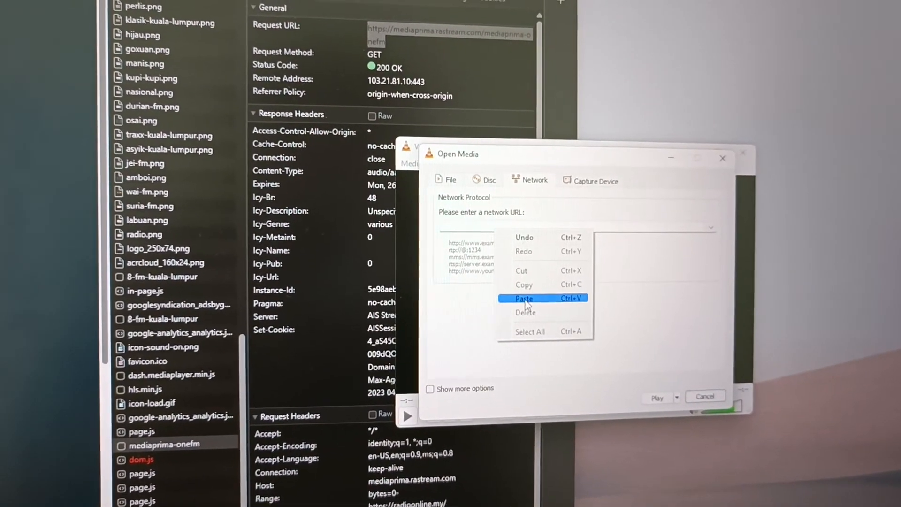
left_click(523, 298)
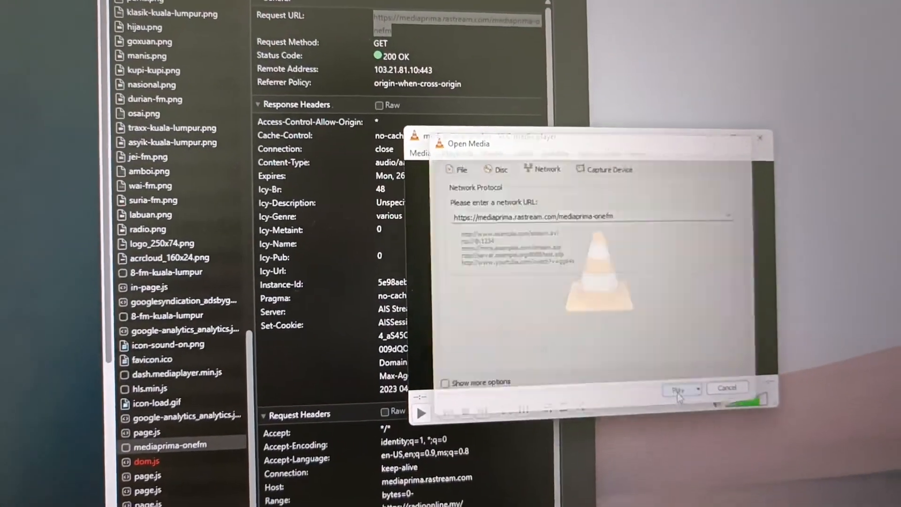
left_click(678, 388)
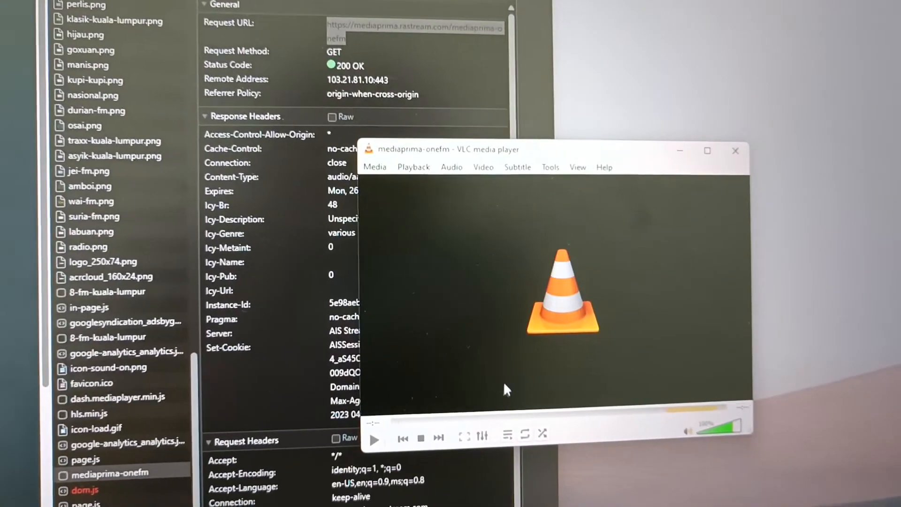